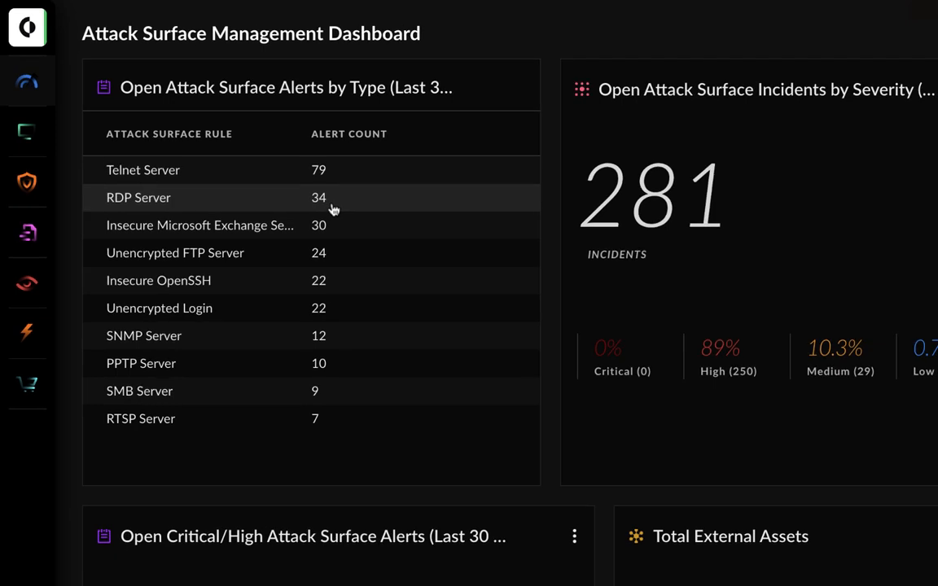
mouse_move(728, 381)
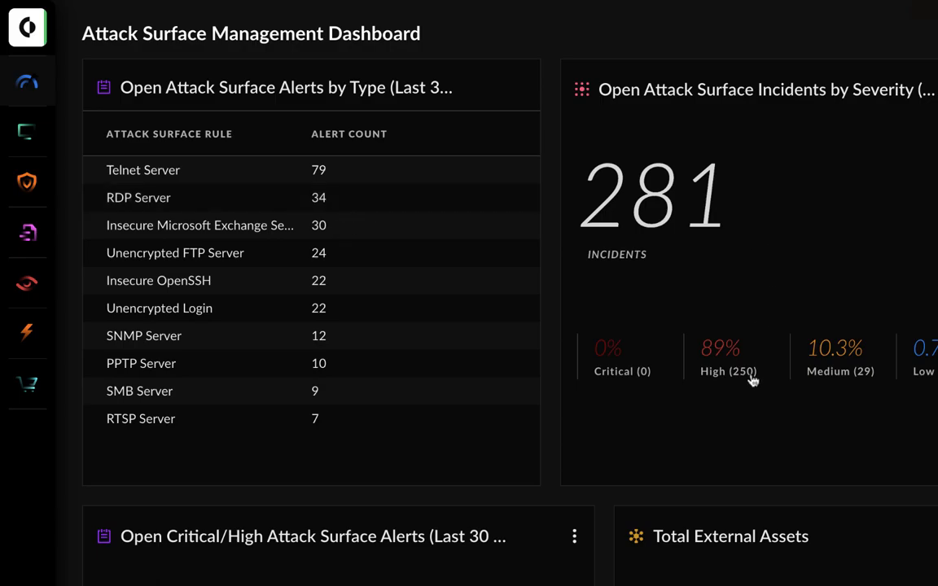
- Open the High (250) attack surface incidents from the severity widget
left_click(728, 371)
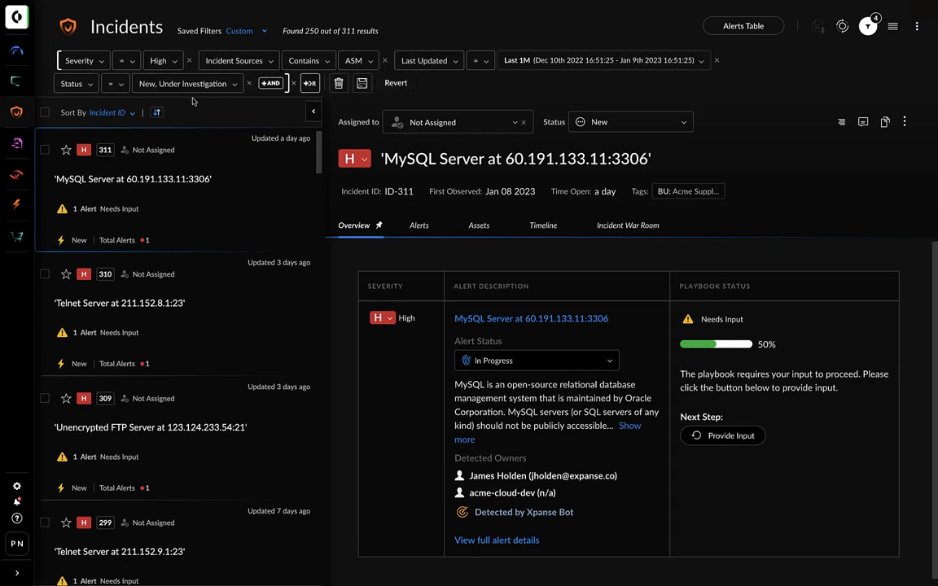
- Filter incidents by Attack Surface Rule to Remote Access Services, leaving 74 results
left_click(270, 82)
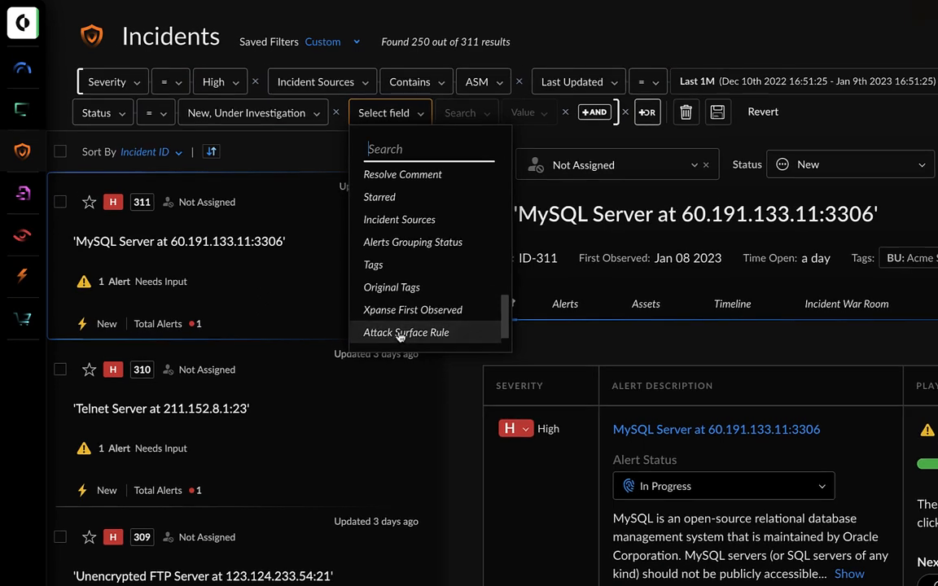
left_click(406, 332)
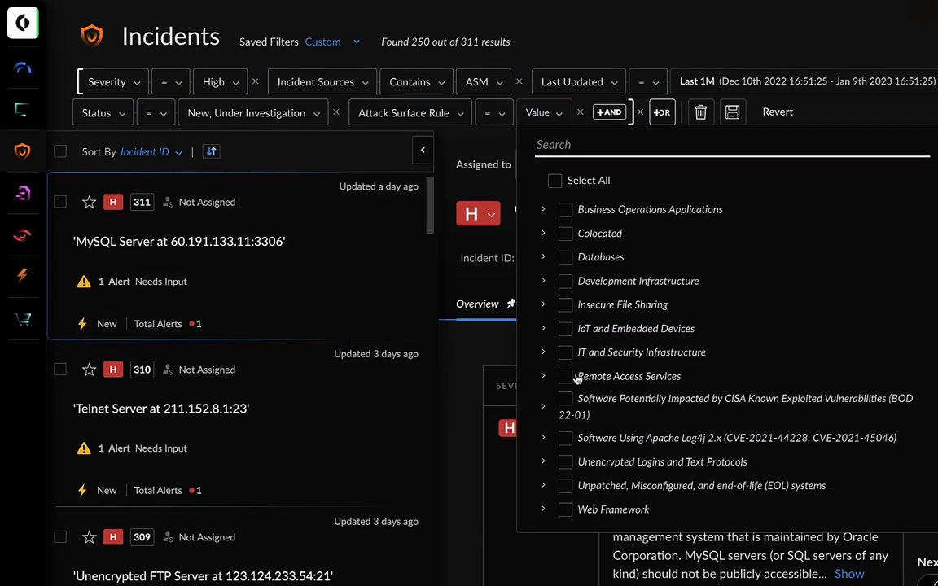
left_click(565, 375)
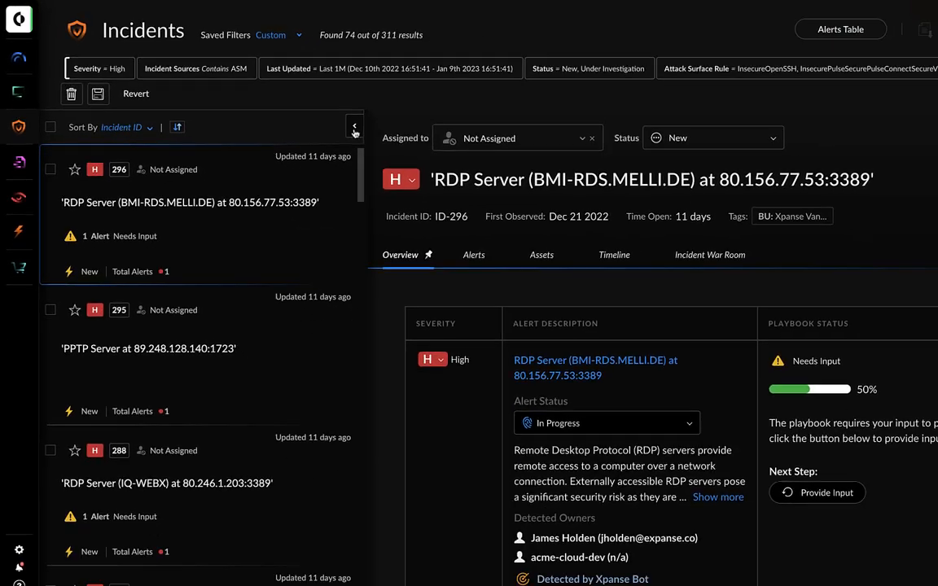
- Collapse the incident list so the RDP Server details fill the page
left_click(354, 127)
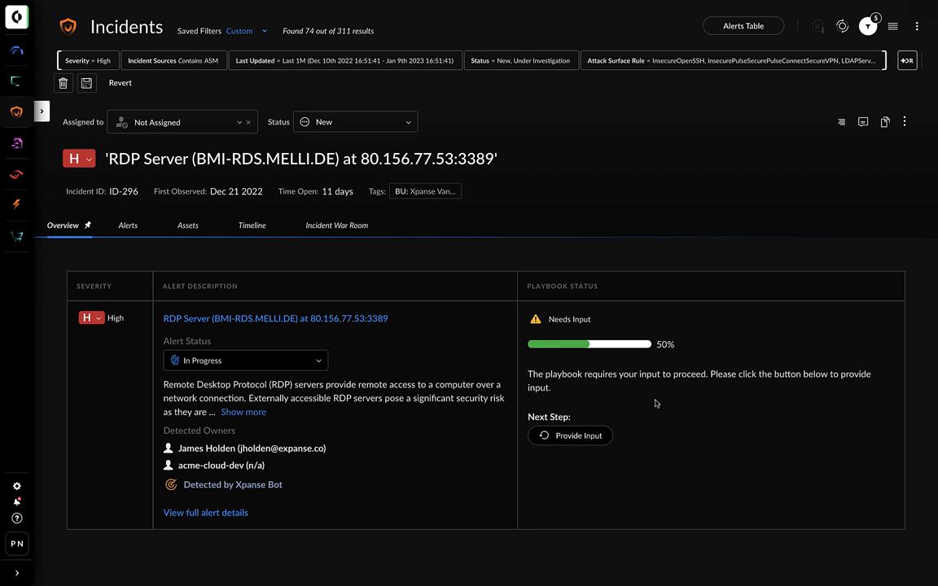
mouse_move(664, 368)
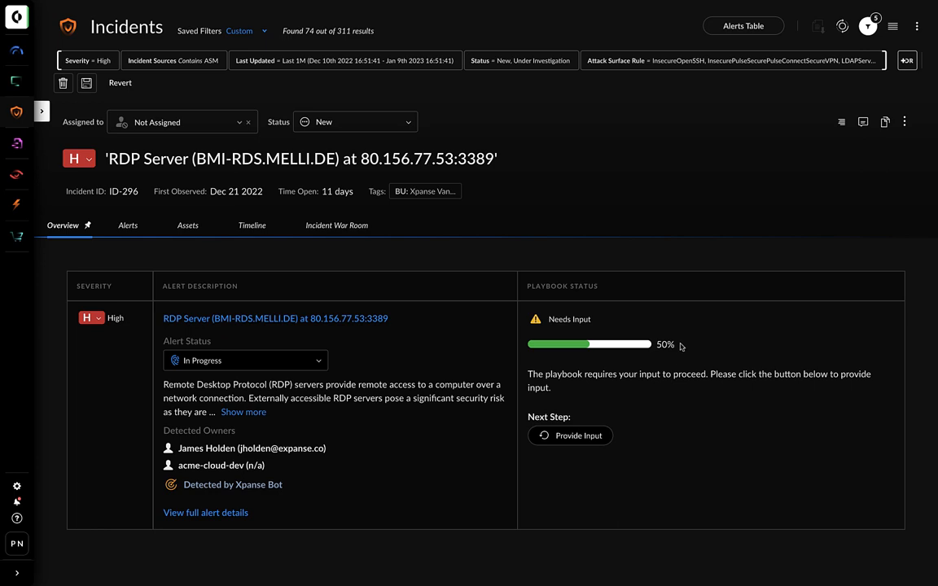
mouse_move(686, 348)
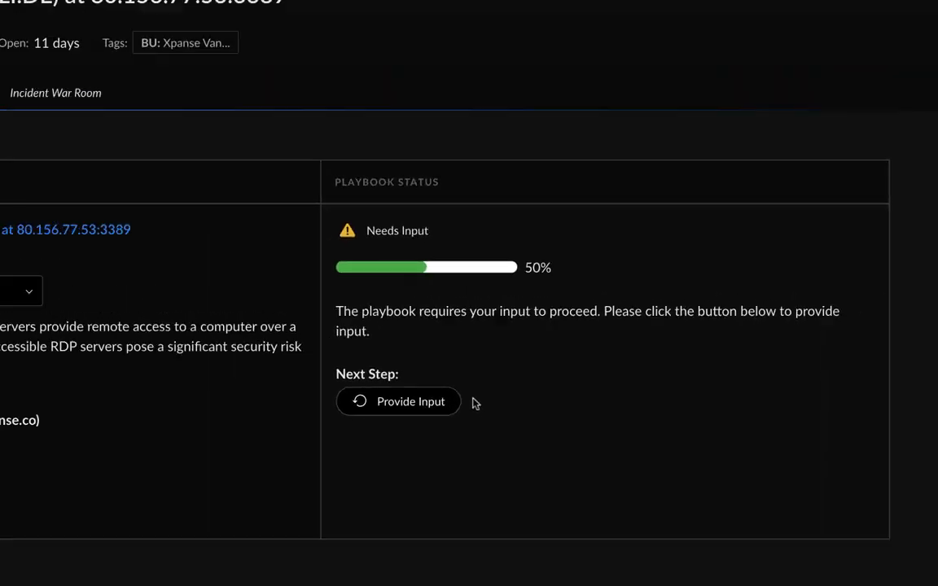
- Submit 'Automated remediation by restricting open ports' as the playbook's required input
left_click(398, 402)
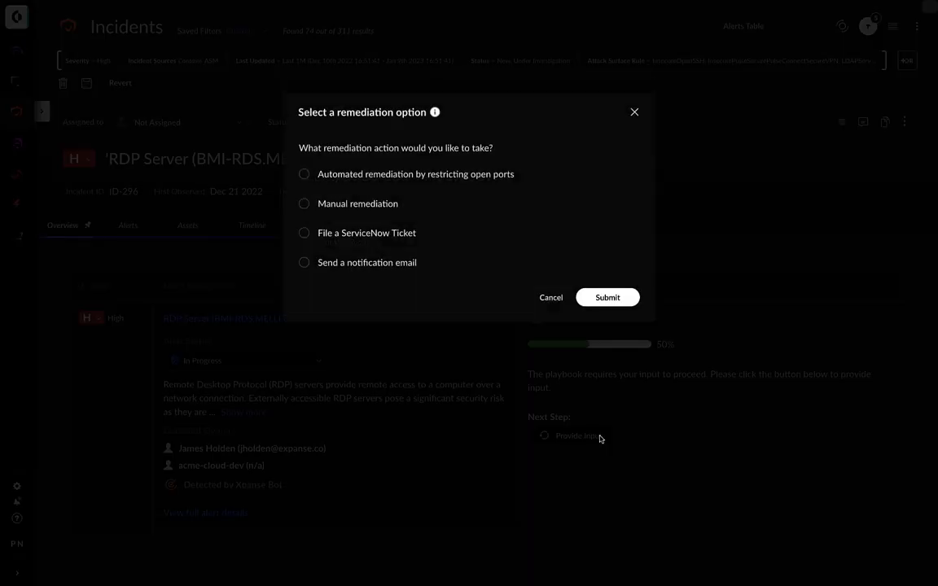
mouse_move(376, 212)
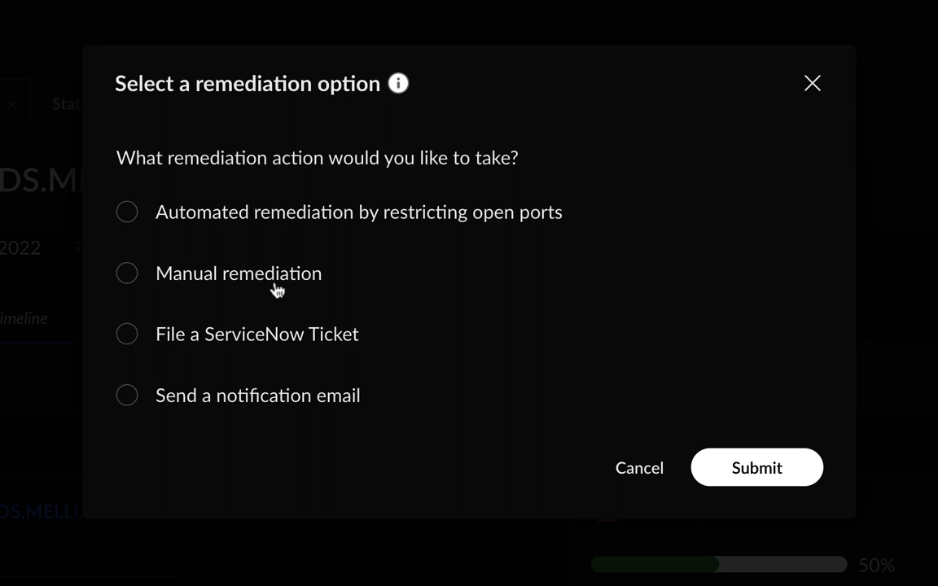
mouse_move(137, 230)
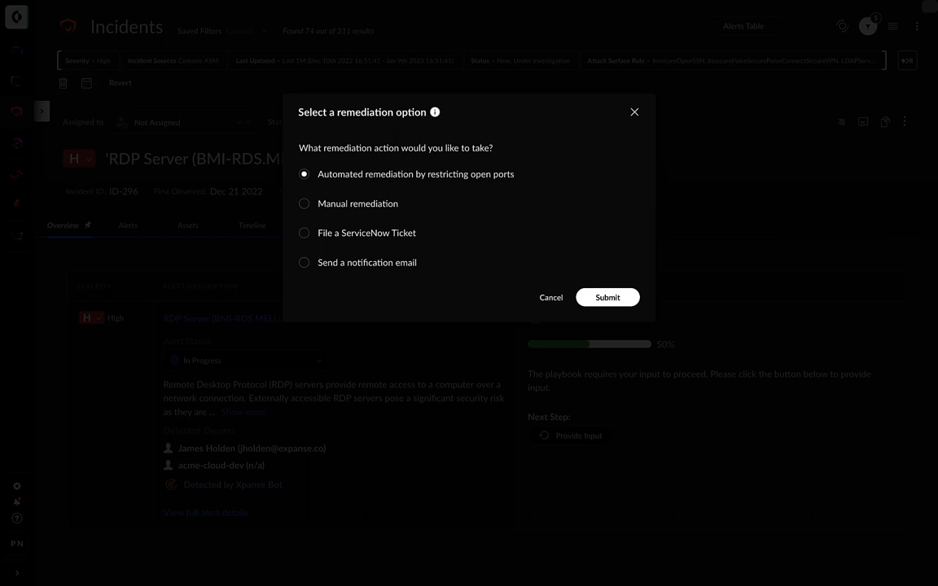
left_click(607, 297)
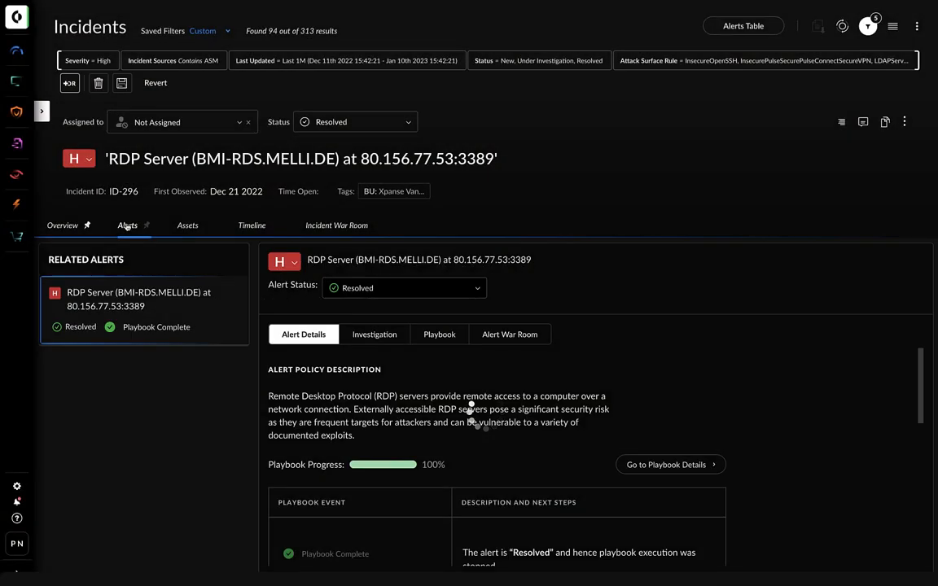
scroll("down", 3)
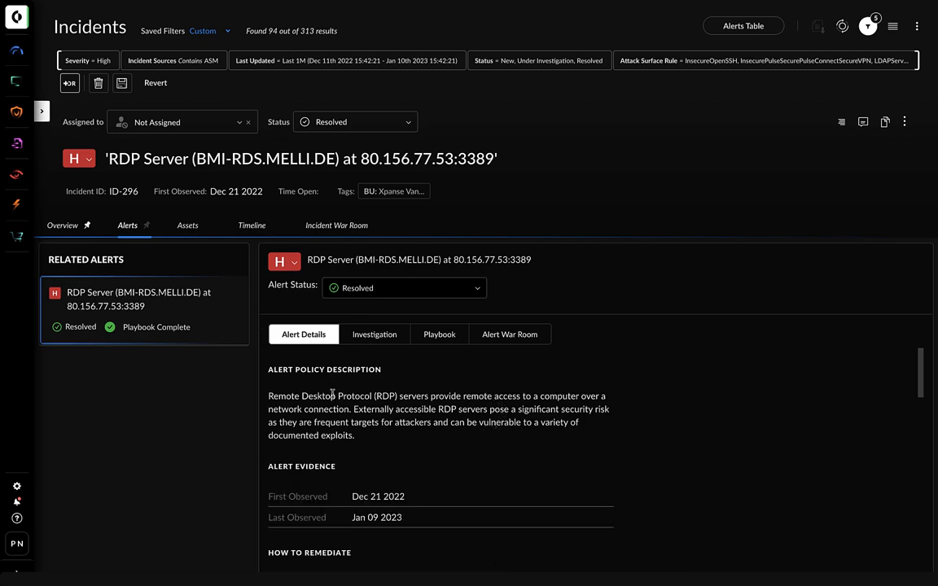
scroll("down", 3)
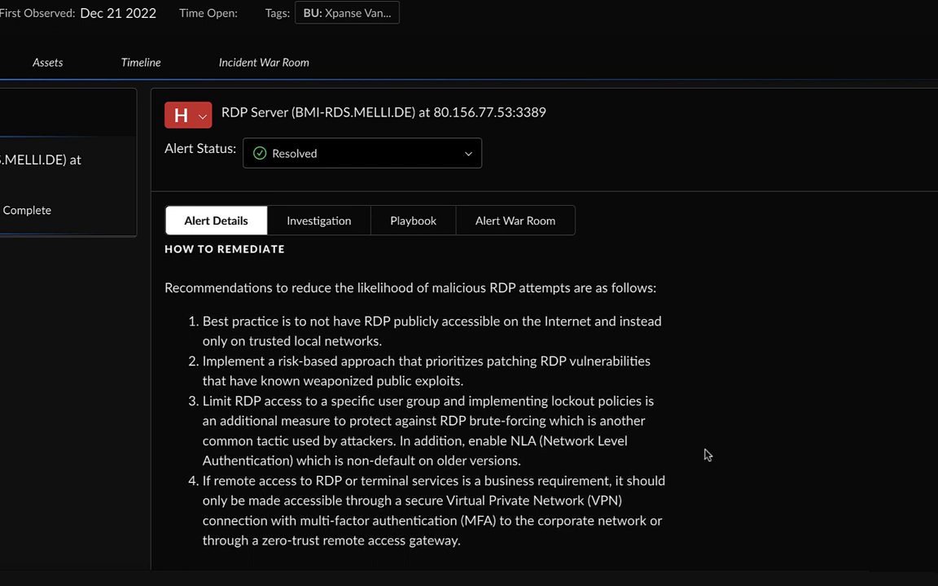
left_click(413, 220)
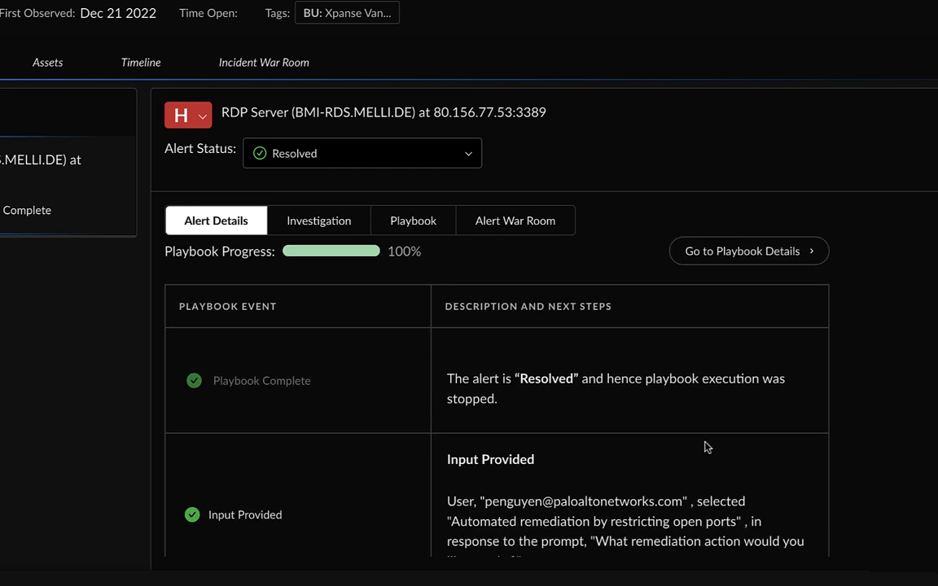
scroll("down", 3)
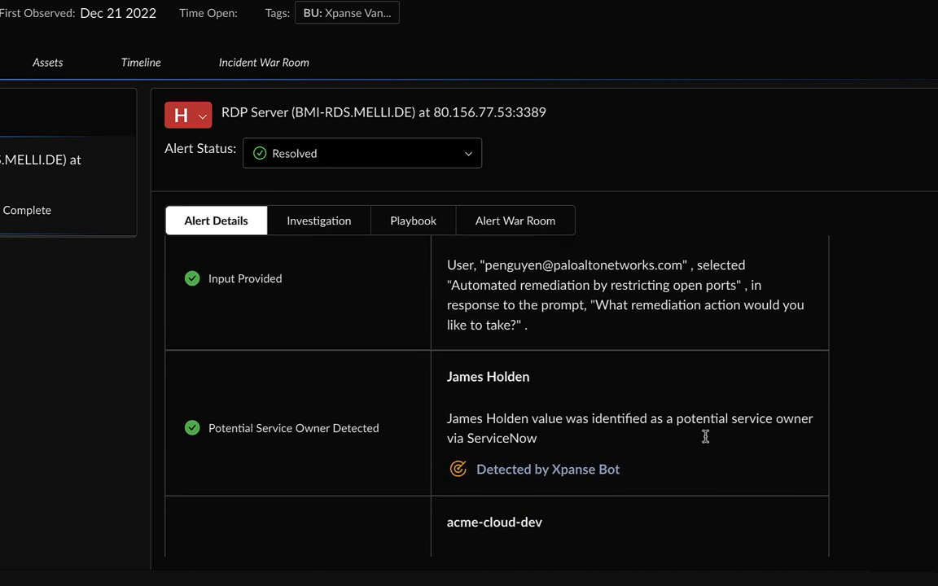
scroll("down", 3)
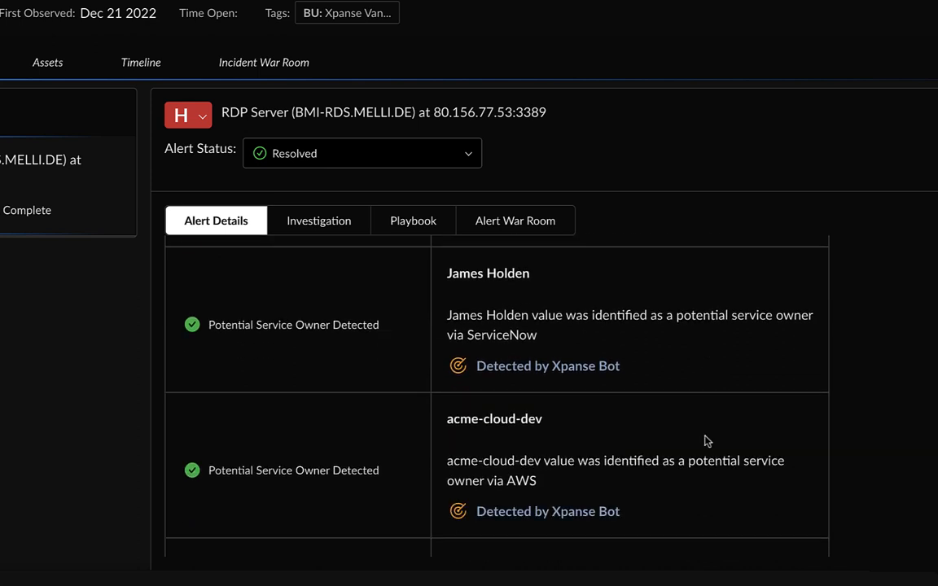